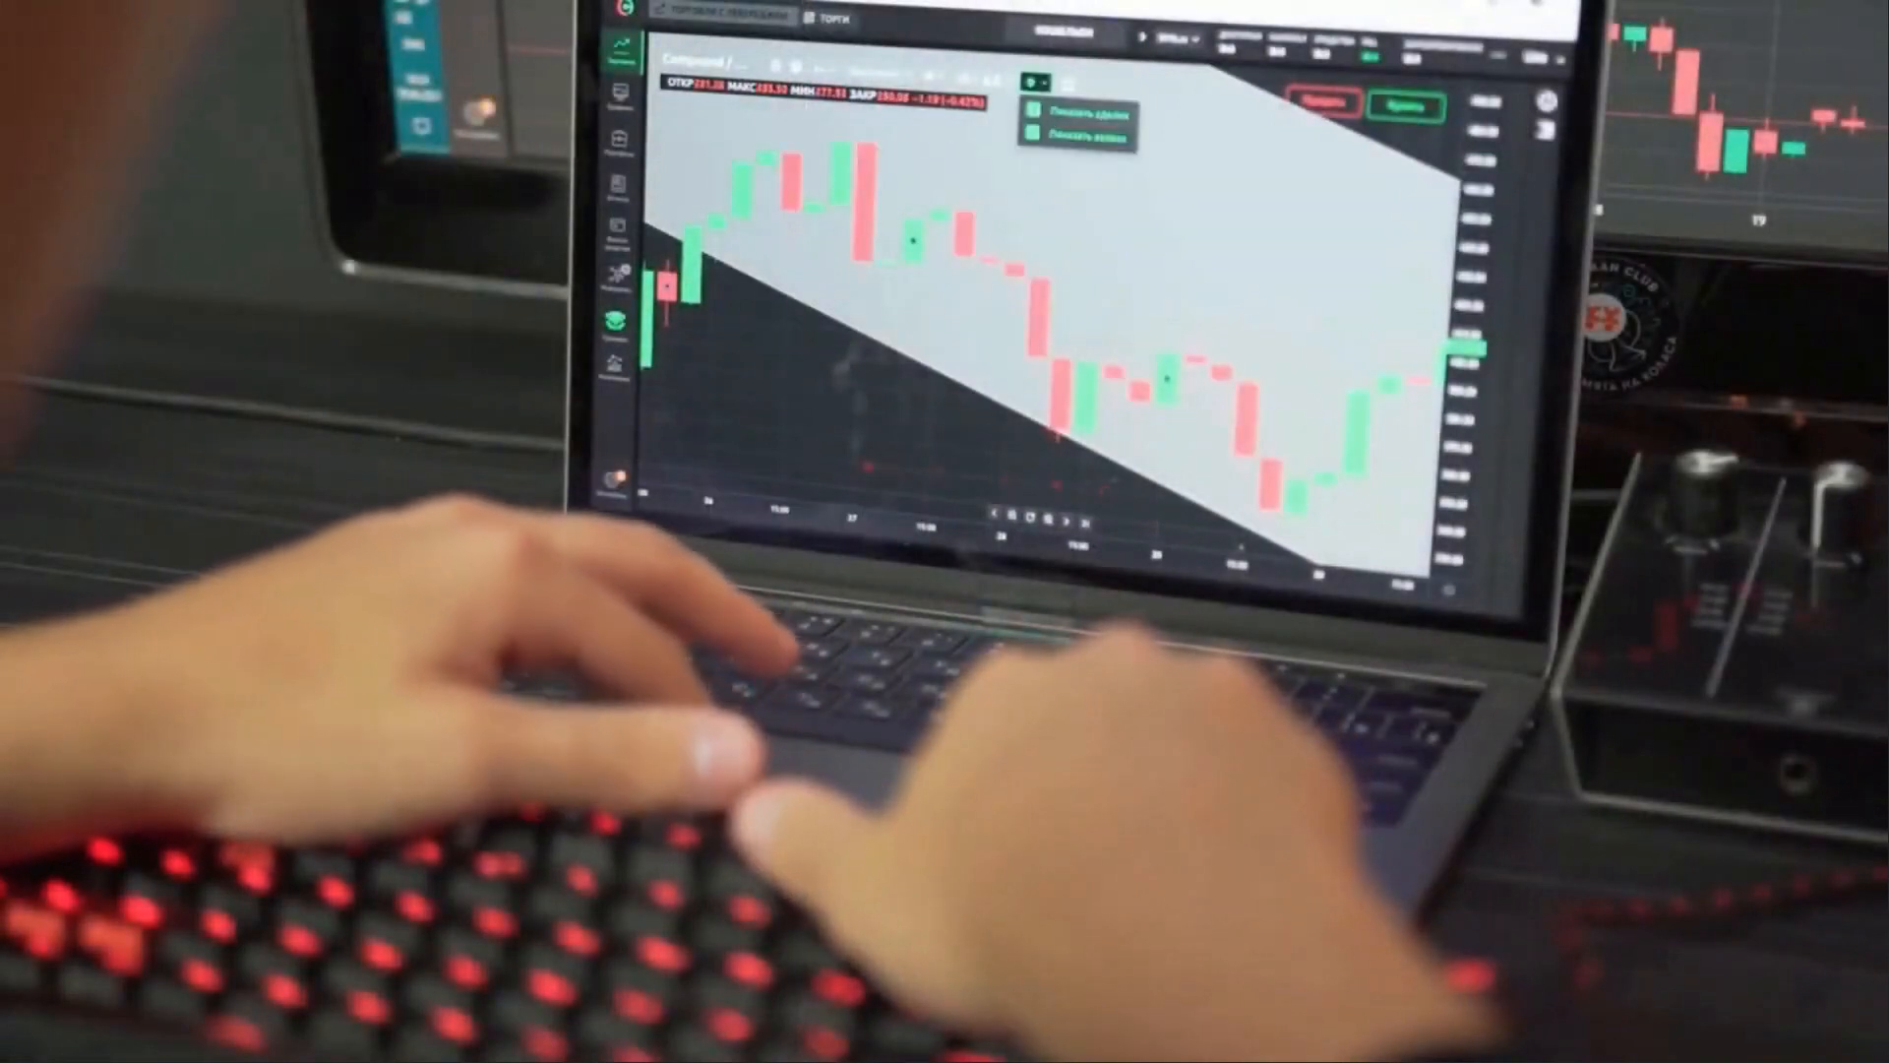
left_click(1027, 83)
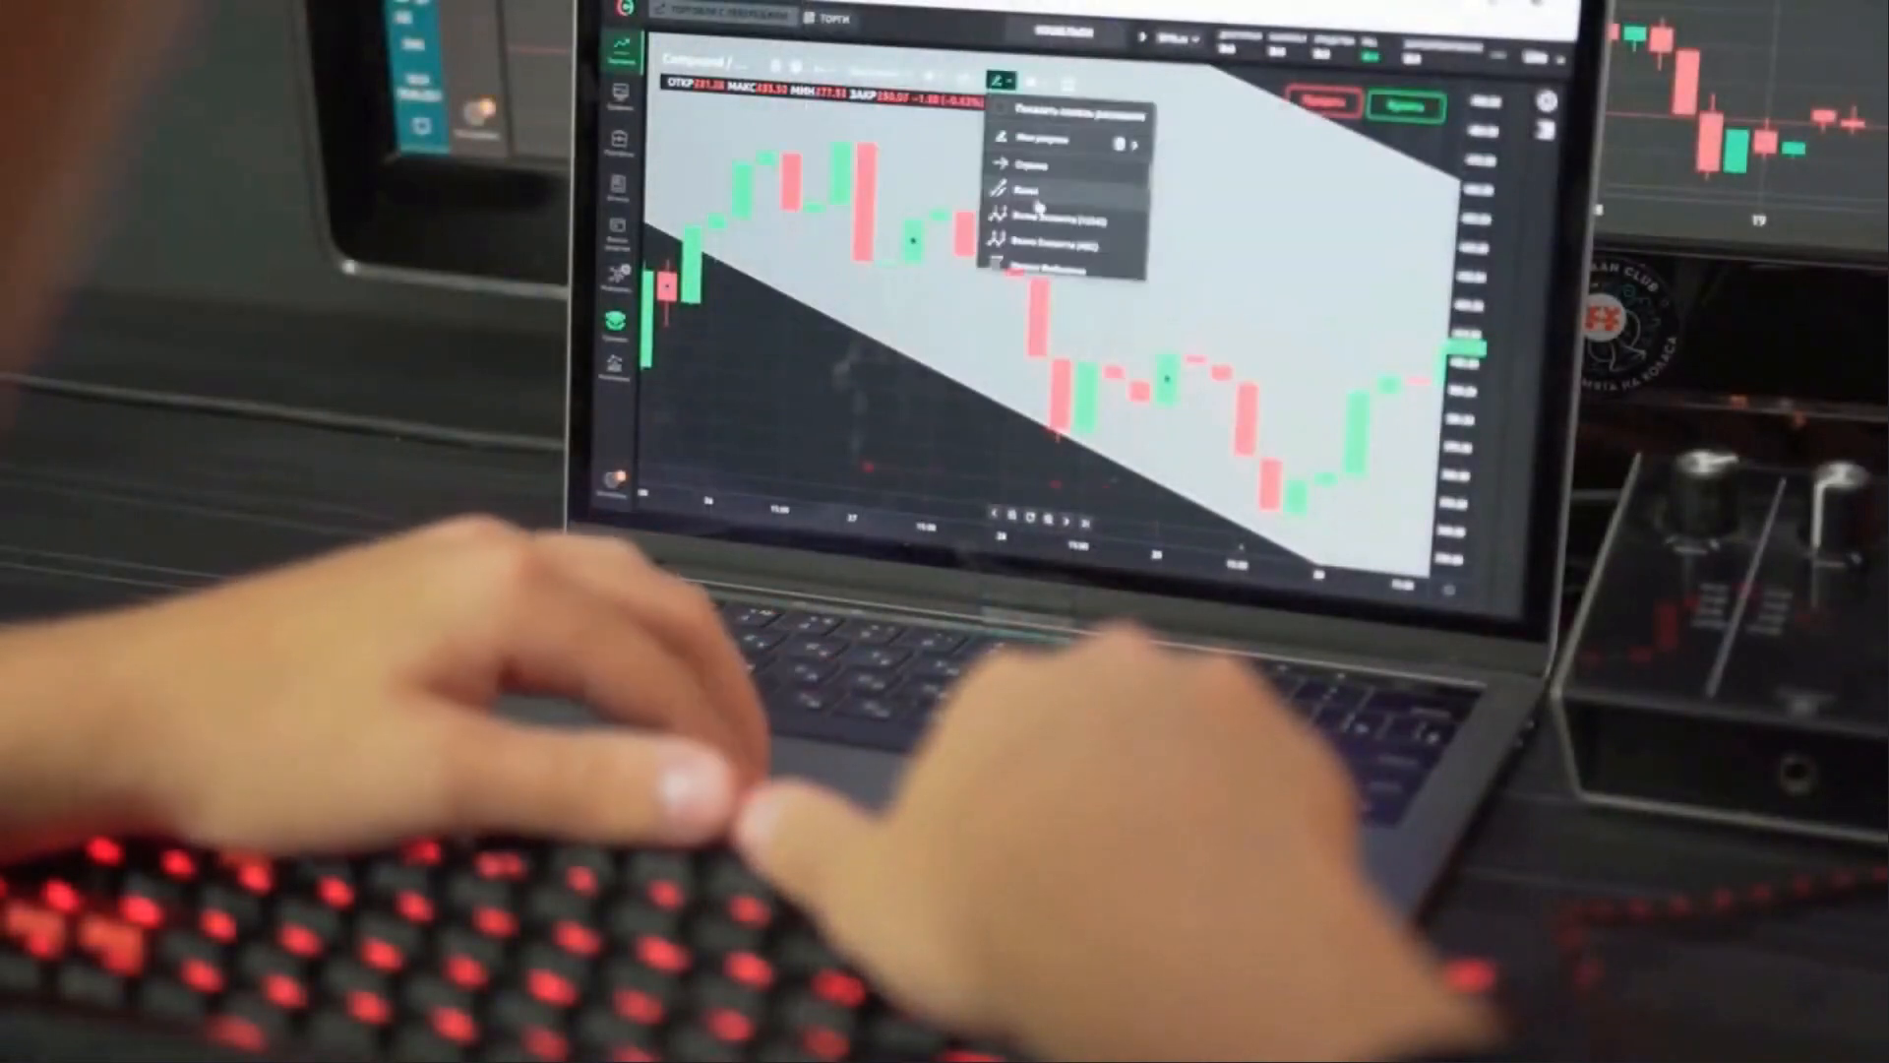